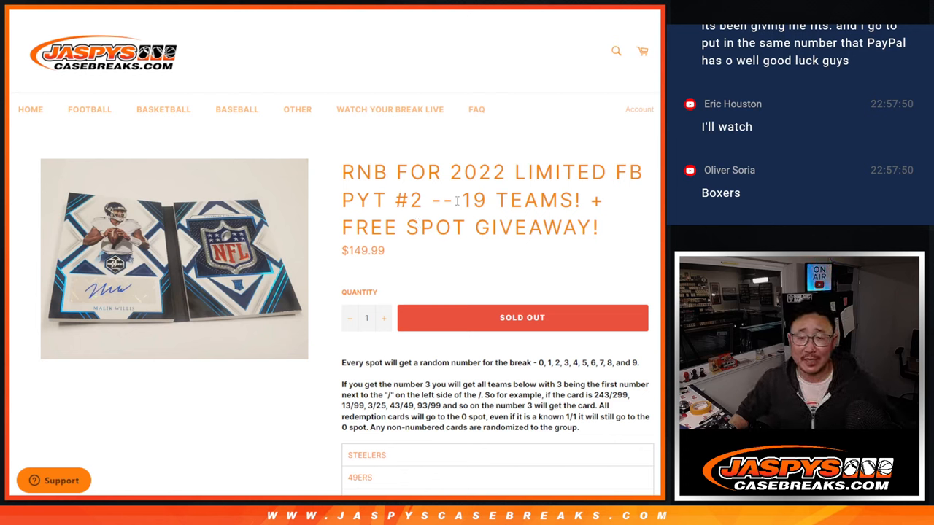
Paste the eight player names from E1:E8 into the RANDOM.ORG List Randomizer.
drag(342, 172, 590, 173)
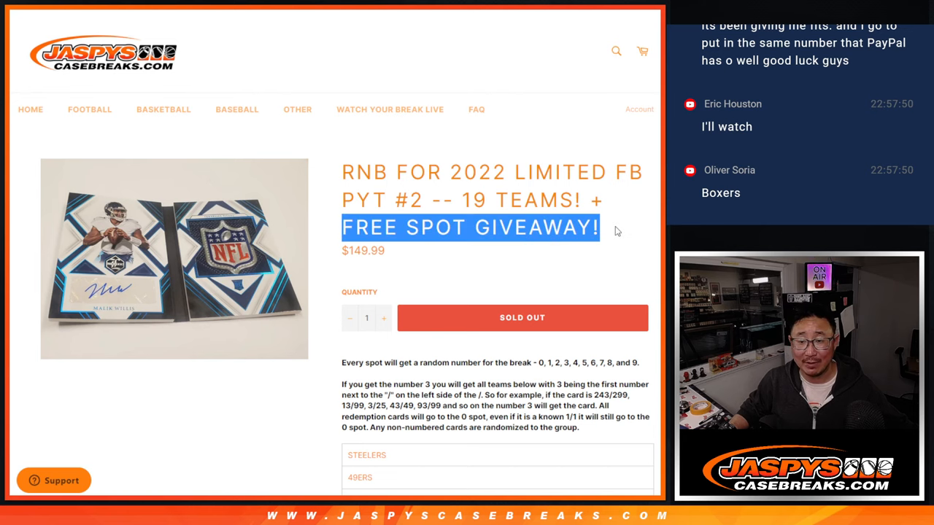
scroll(down, 3)
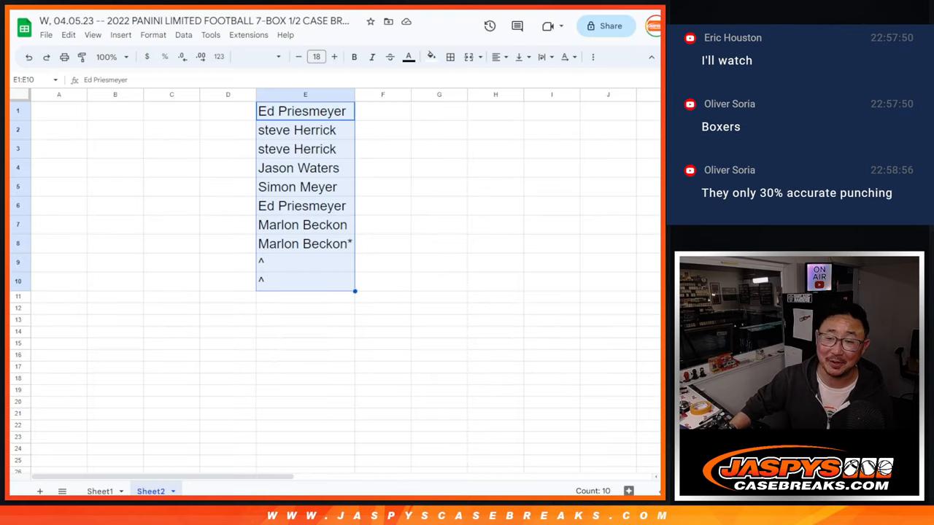
click(305, 244)
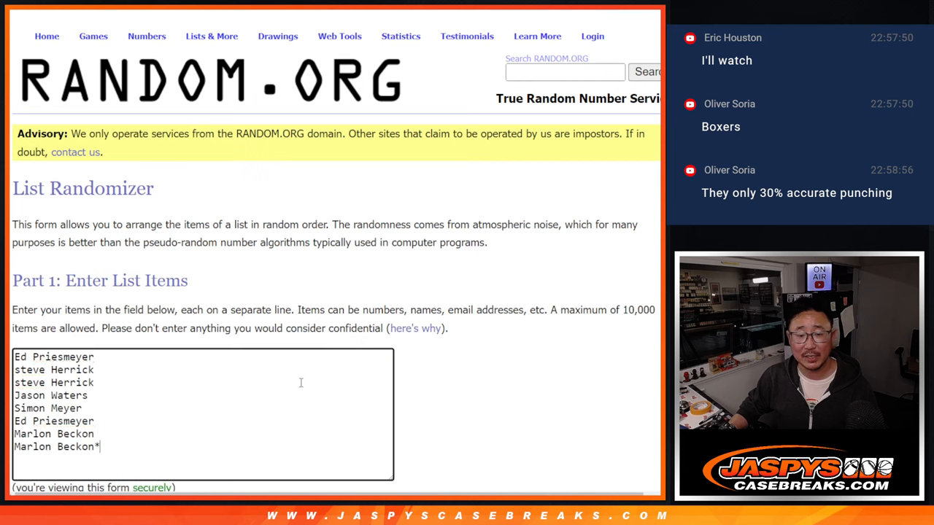
Randomize the eight names, reshuffle them several times, and select the top two names.
scroll(down, 3)
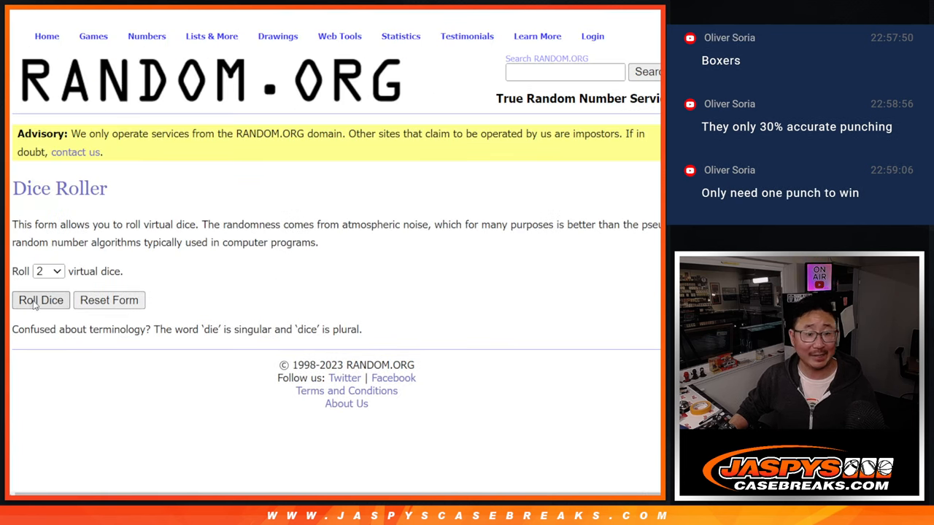
click(40, 299)
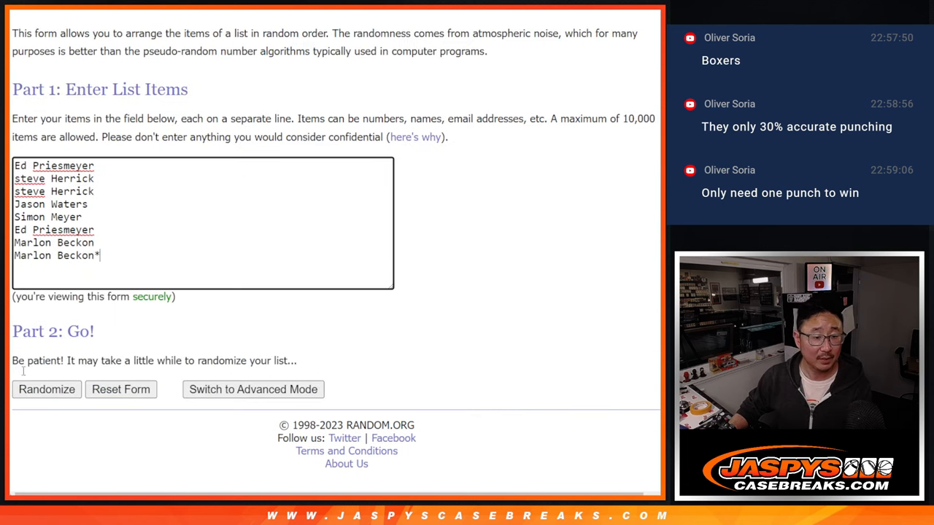
click(45, 389)
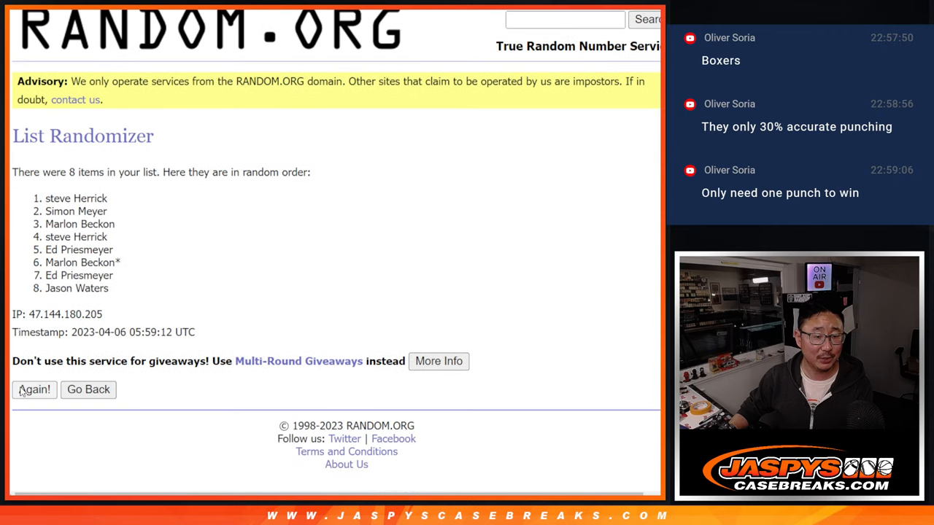
click(34, 389)
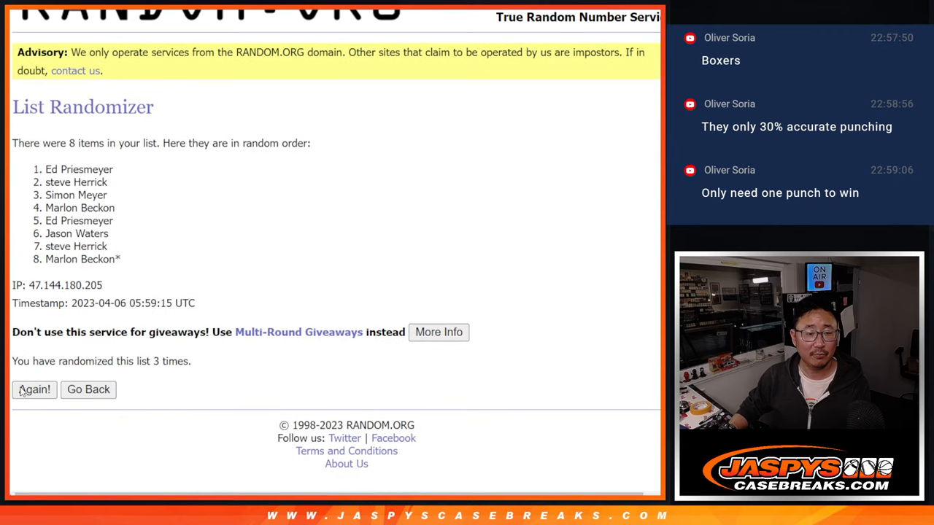
click(34, 389)
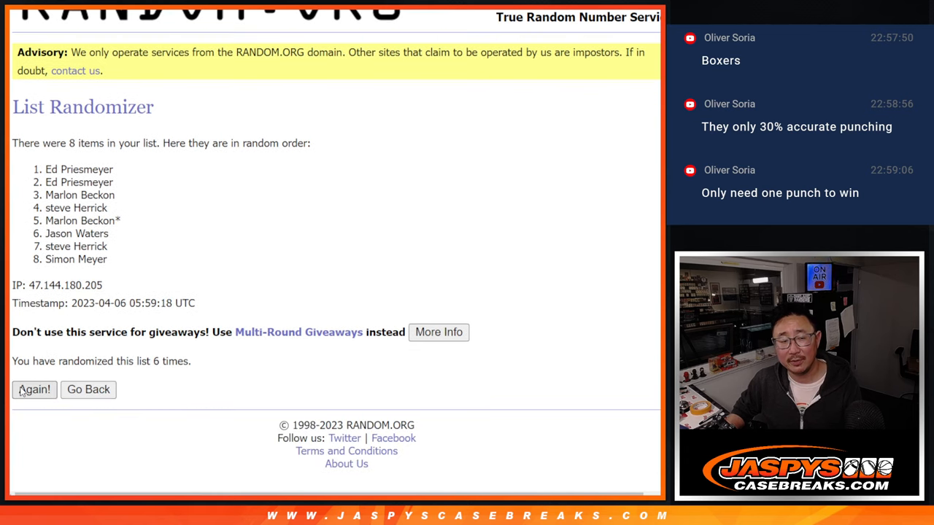
click(34, 389)
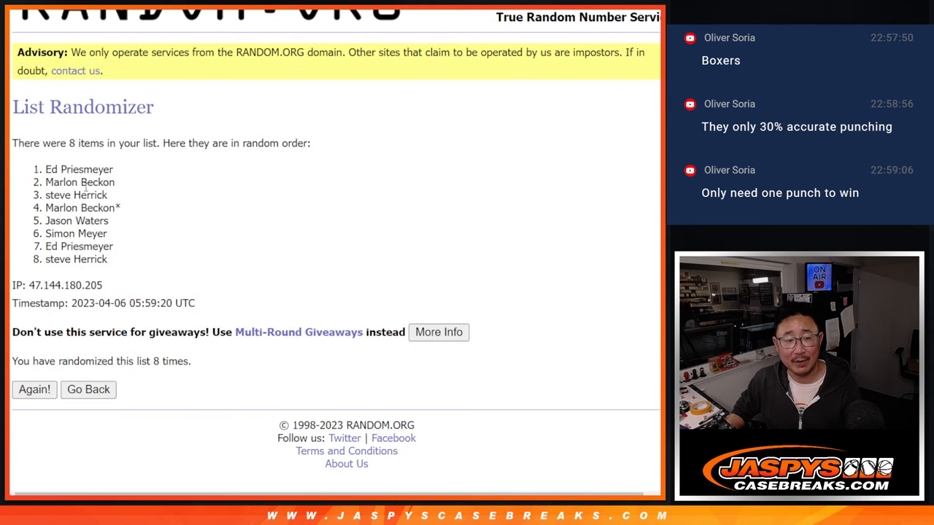
drag(46, 169, 114, 181)
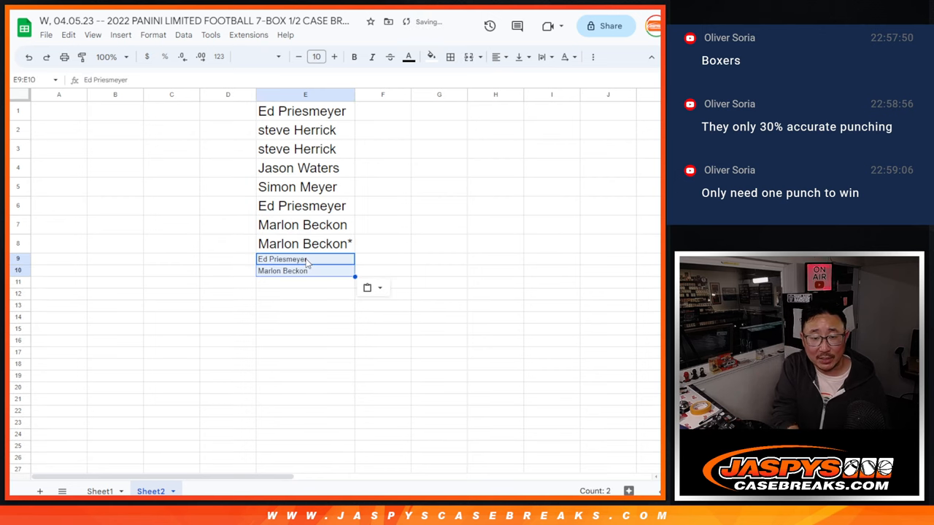
click(305, 270)
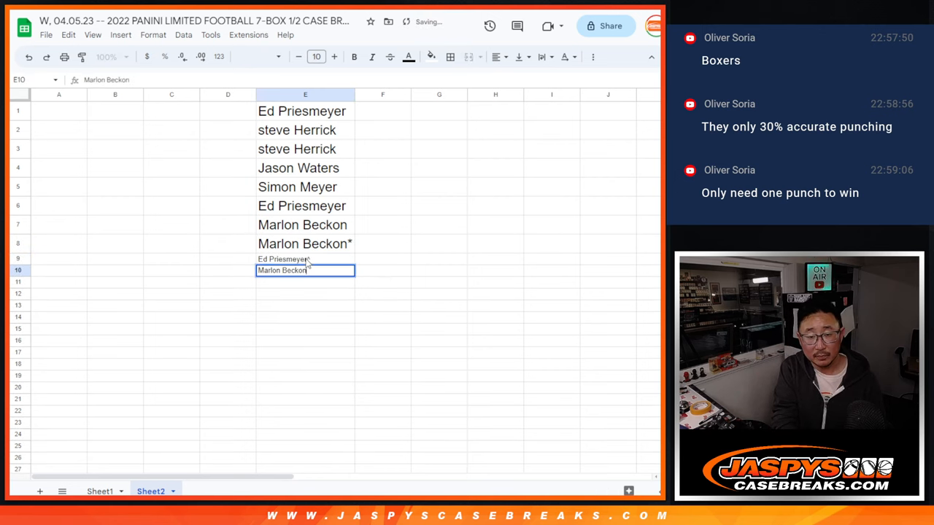
key(Enter)
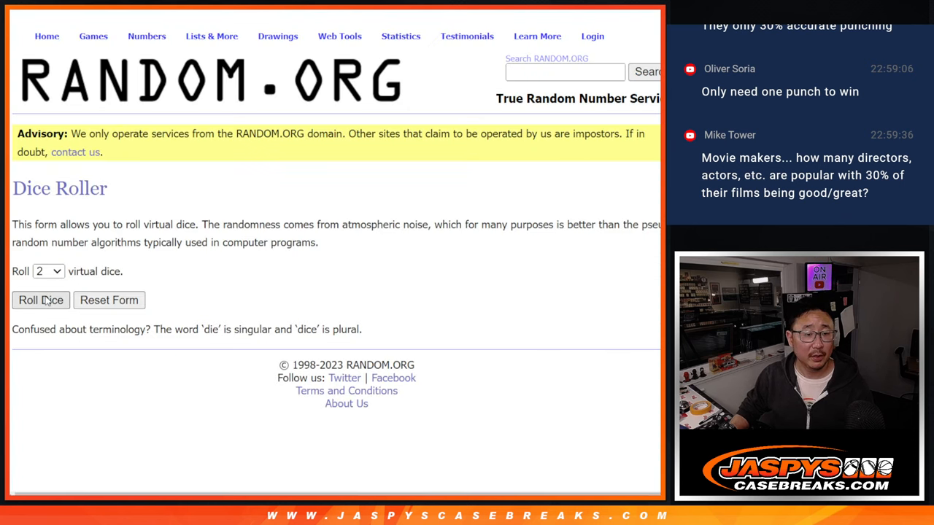
Shuffle the ten names several times and select the shuffled list.
click(41, 300)
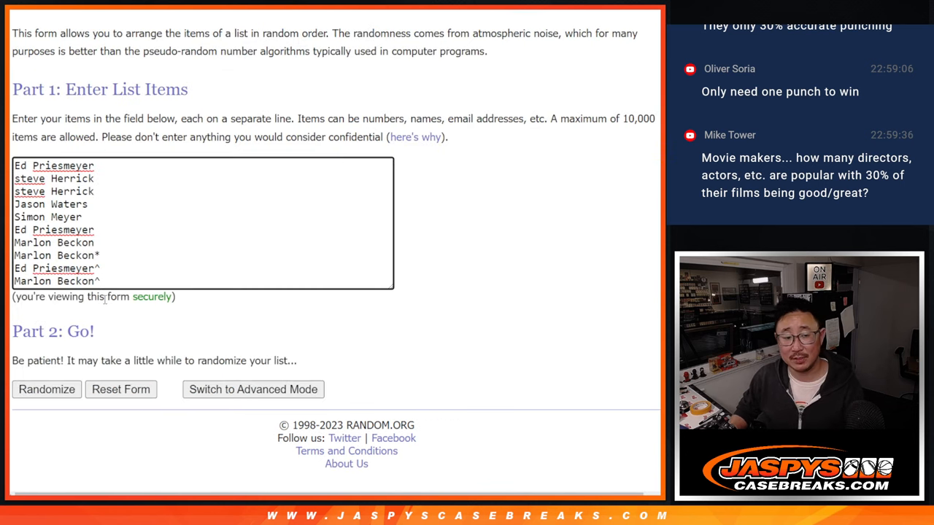
click(46, 390)
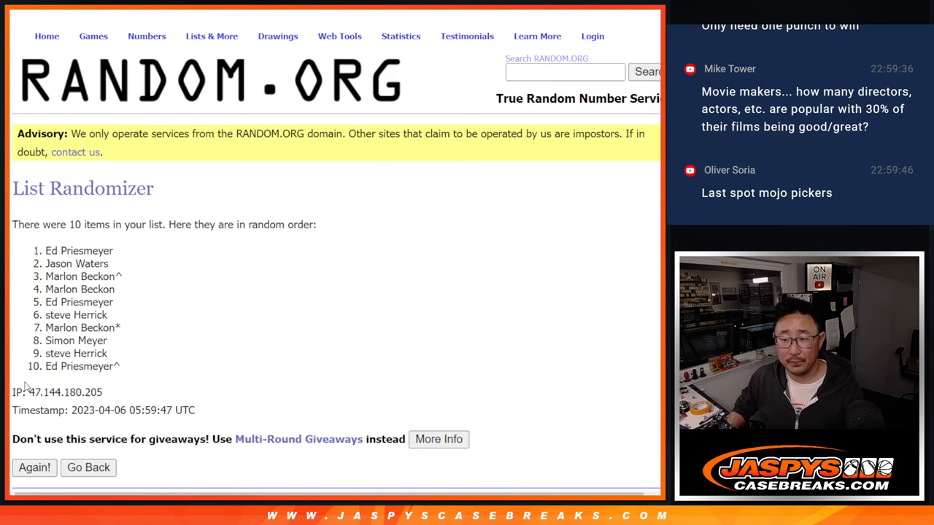
click(34, 467)
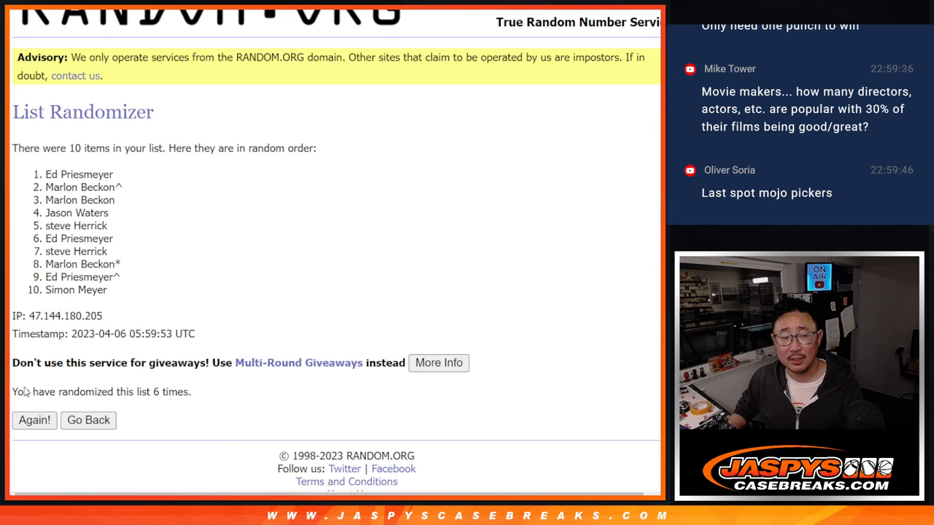
click(34, 420)
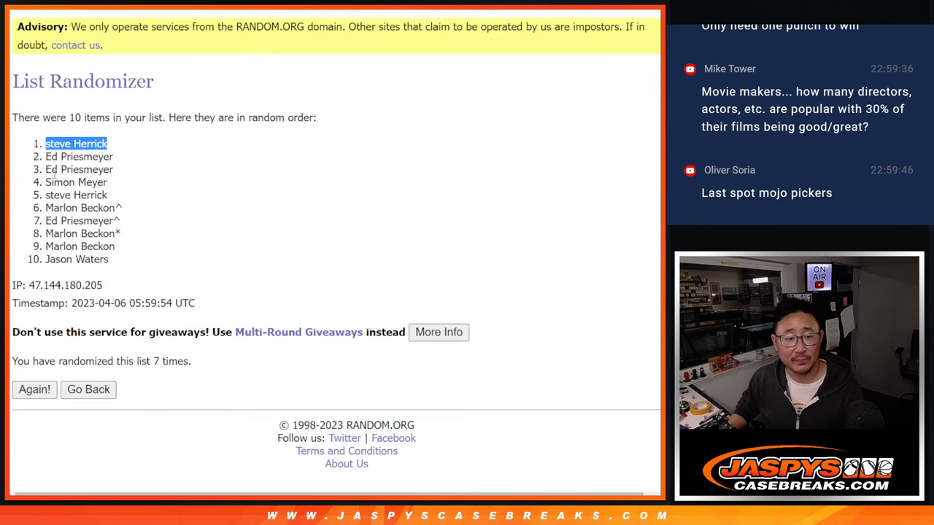
drag(46, 143, 111, 259)
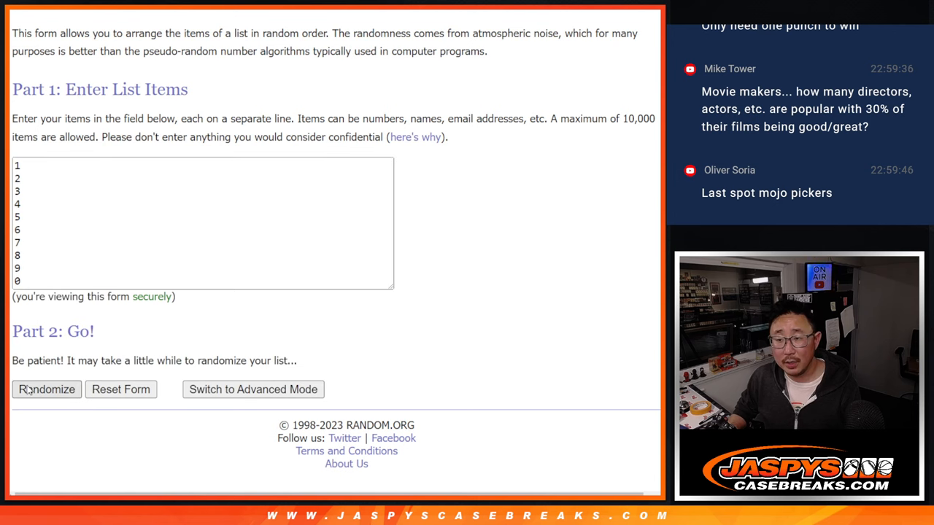
Shuffle the digits 0–9 four times in the List Randomizer.
click(45, 389)
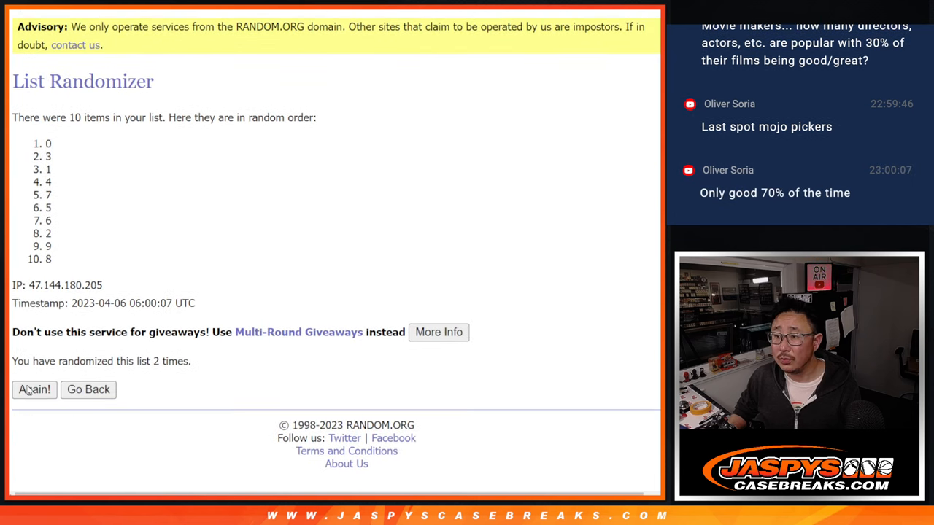
click(33, 389)
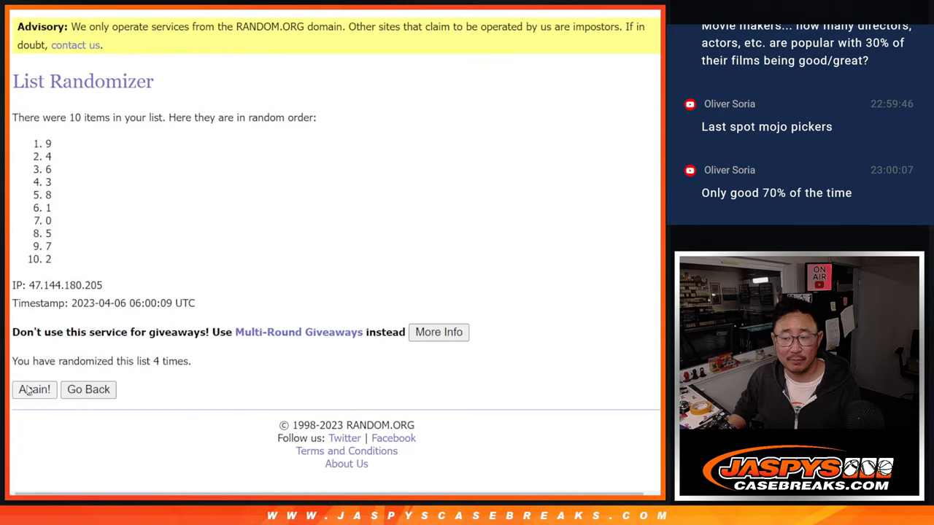
click(33, 389)
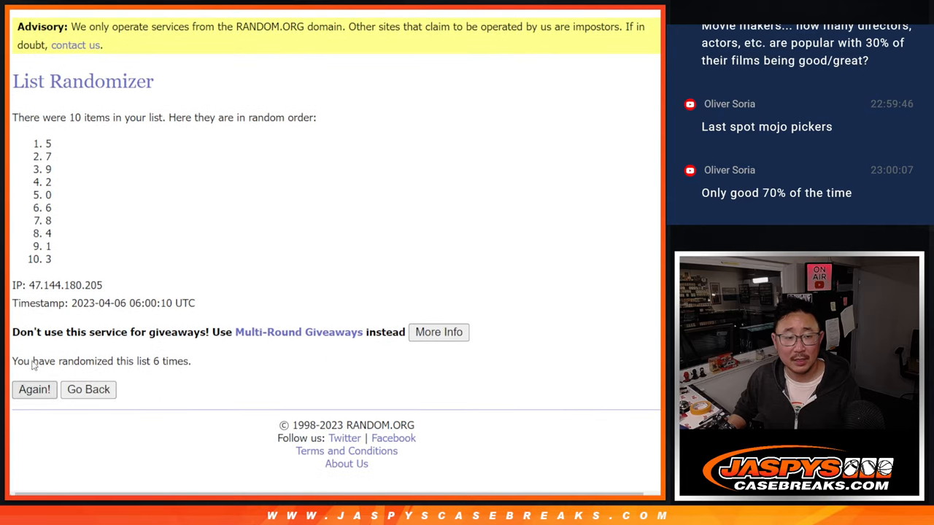
click(33, 389)
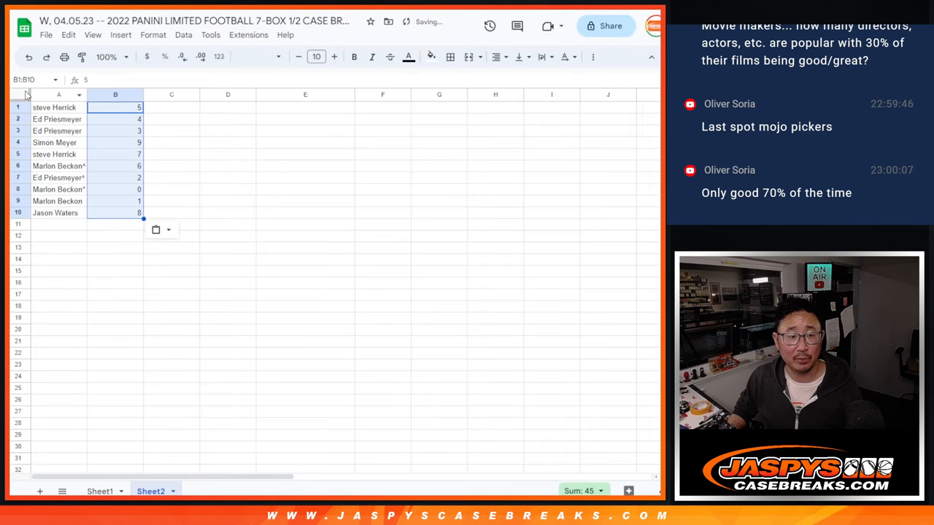
Set the name-and-number list to font size 14.
click(316, 57)
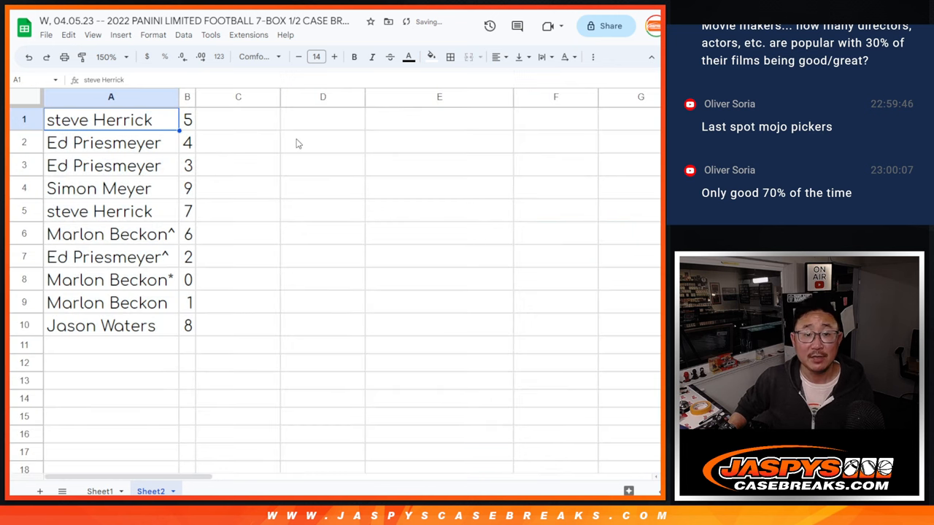
click(100, 211)
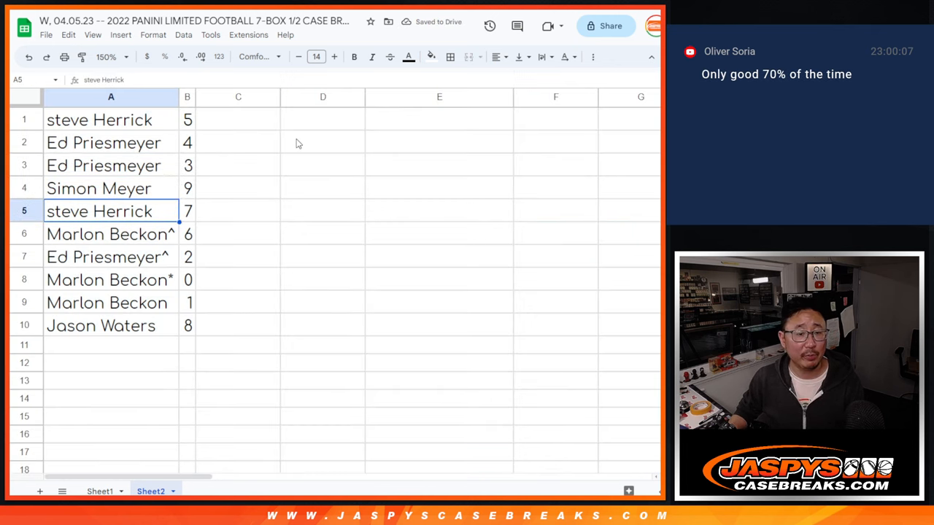
click(110, 279)
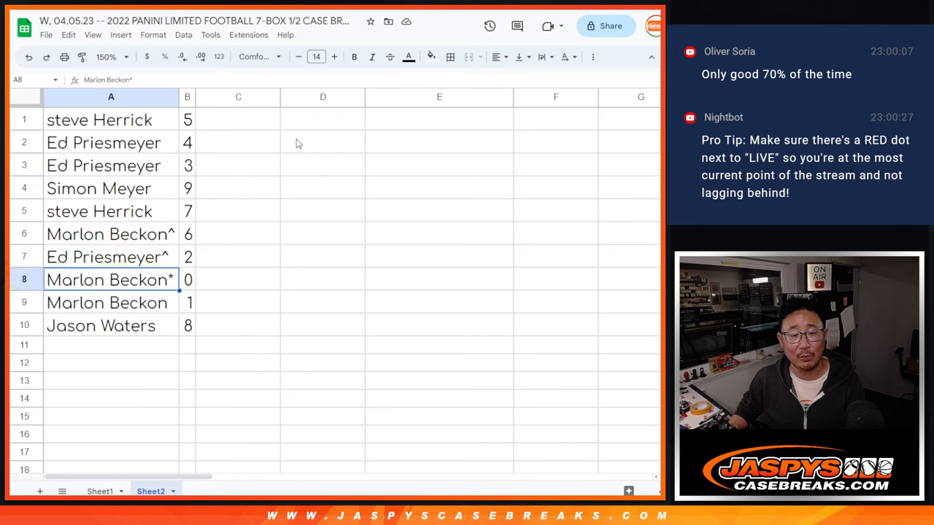
click(109, 303)
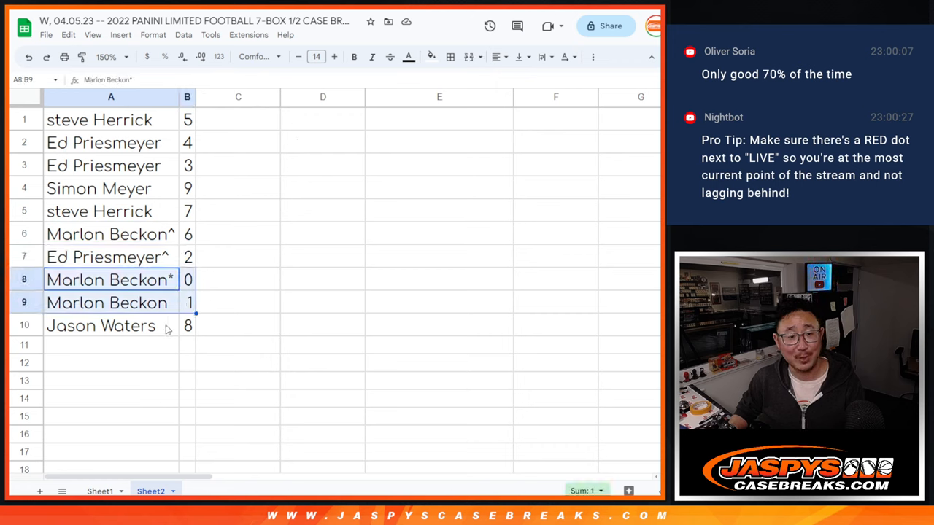
click(101, 326)
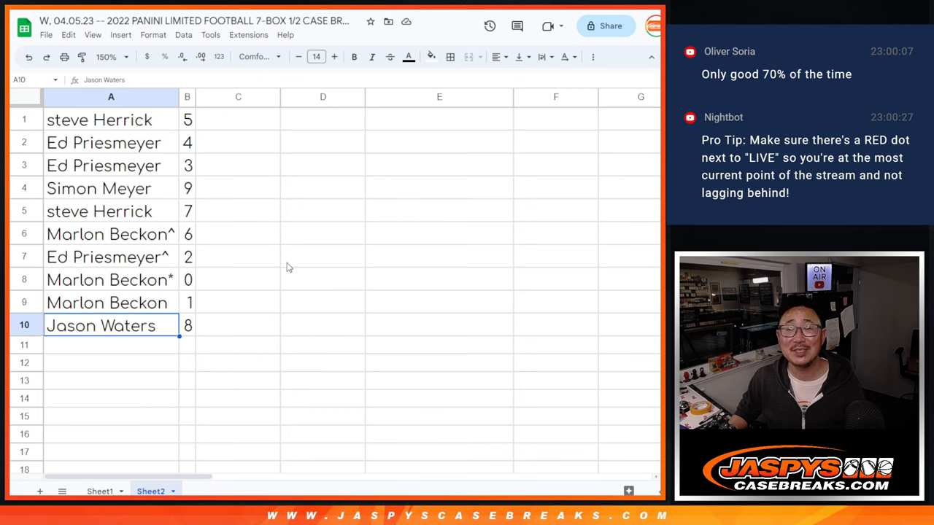
Sort the sheet by column B A to Z and add all borders to A1:B10.
right_click(187, 96)
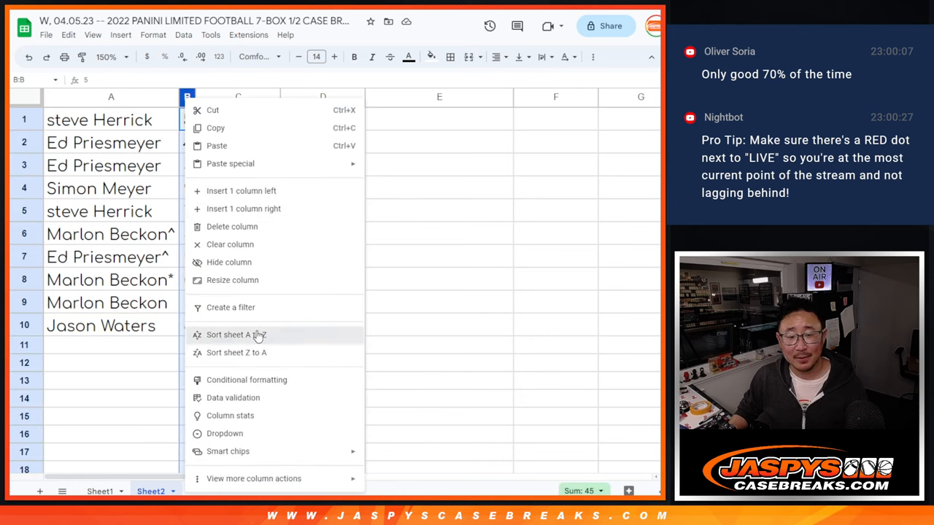
click(233, 335)
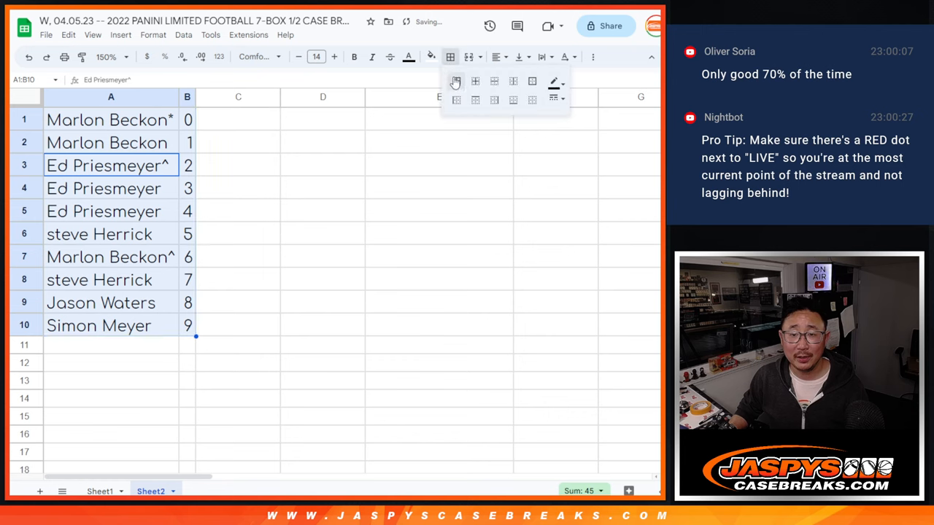
click(139, 120)
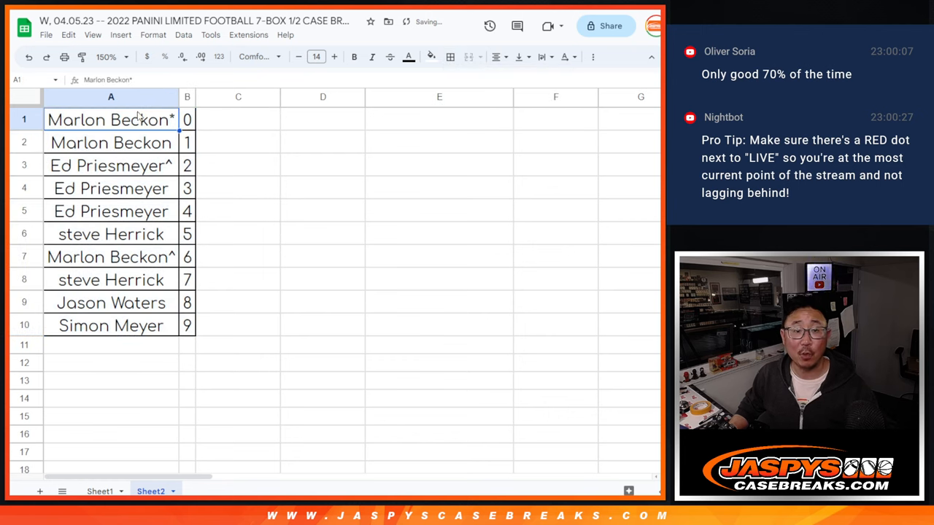